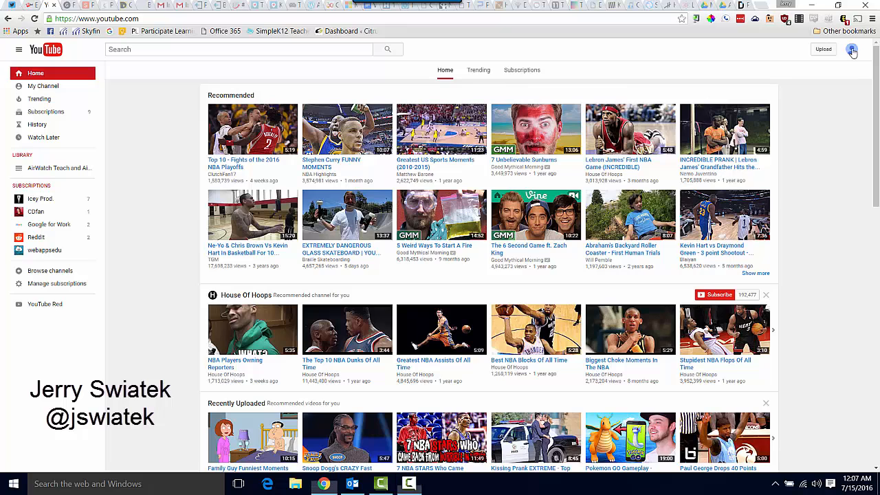
Step: Open Creator Studio from the account avatar menu
left_click(852, 49)
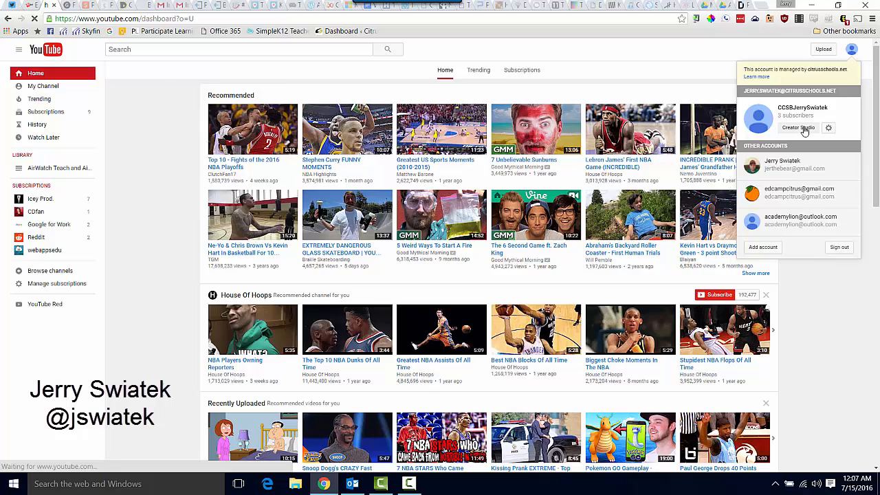
left_click(799, 129)
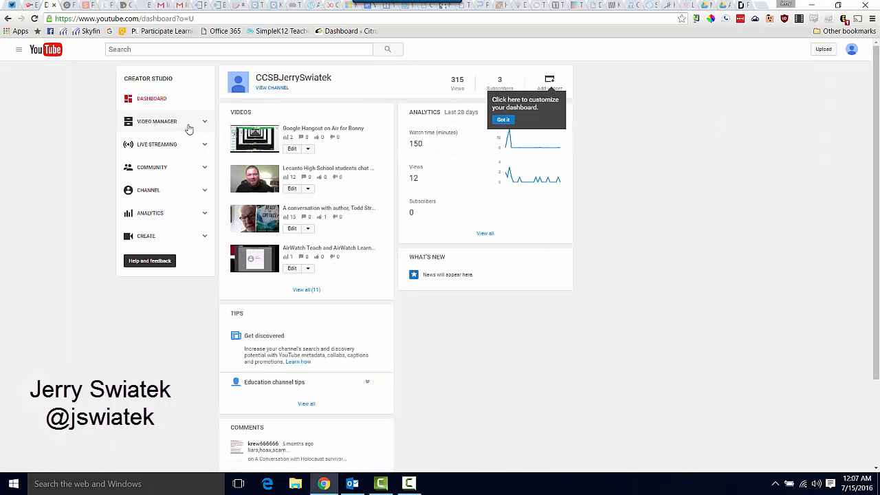
mouse_move(161, 127)
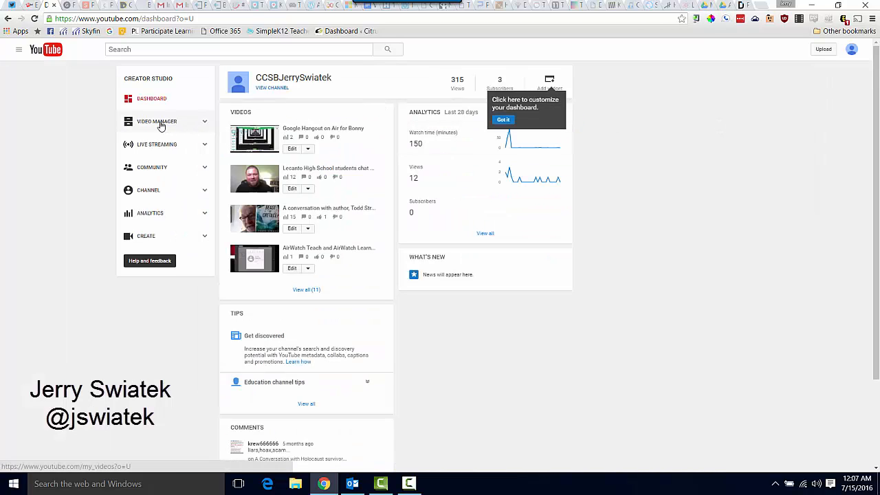
Step: Open Video Manager to list the channel's 11 uploaded videos
left_click(156, 121)
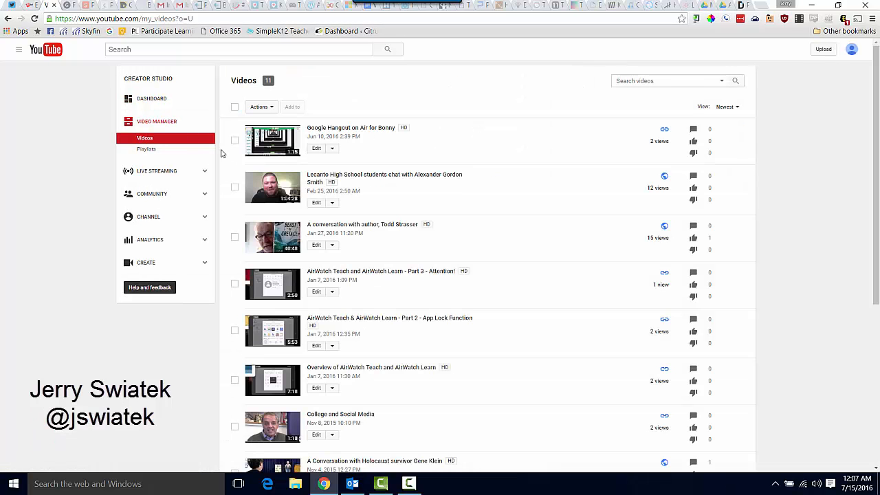
mouse_move(273, 184)
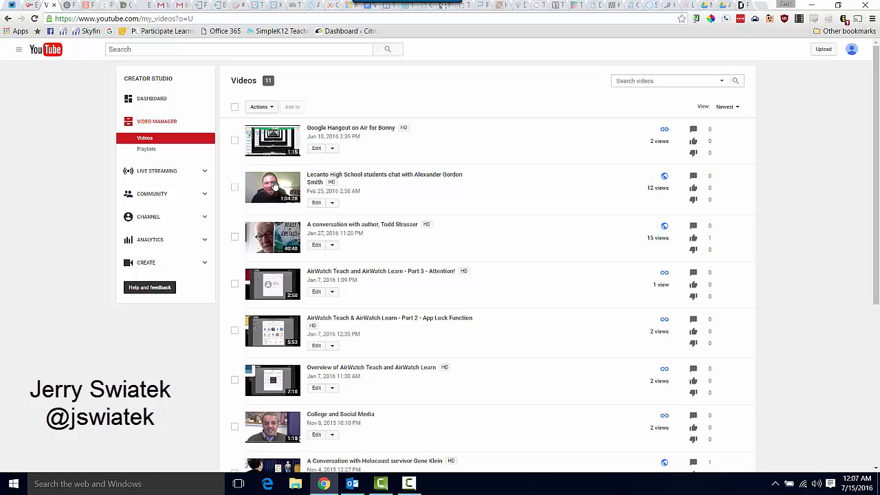
mouse_move(278, 188)
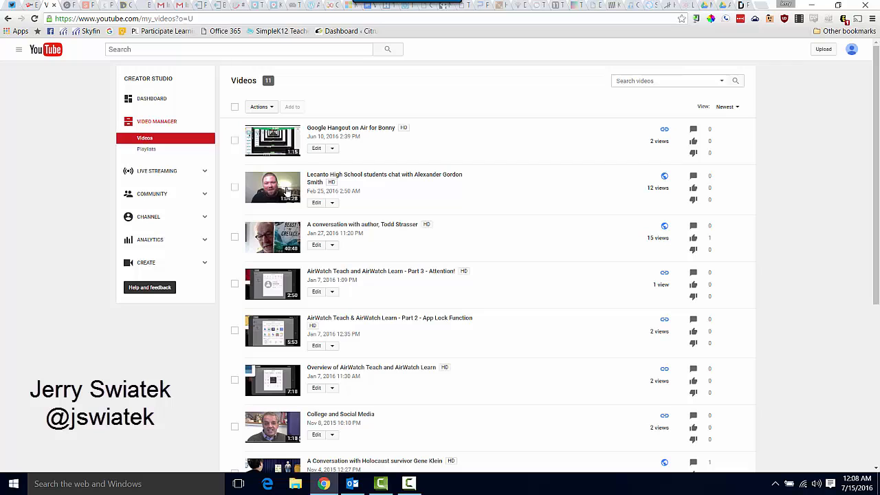
mouse_move(280, 212)
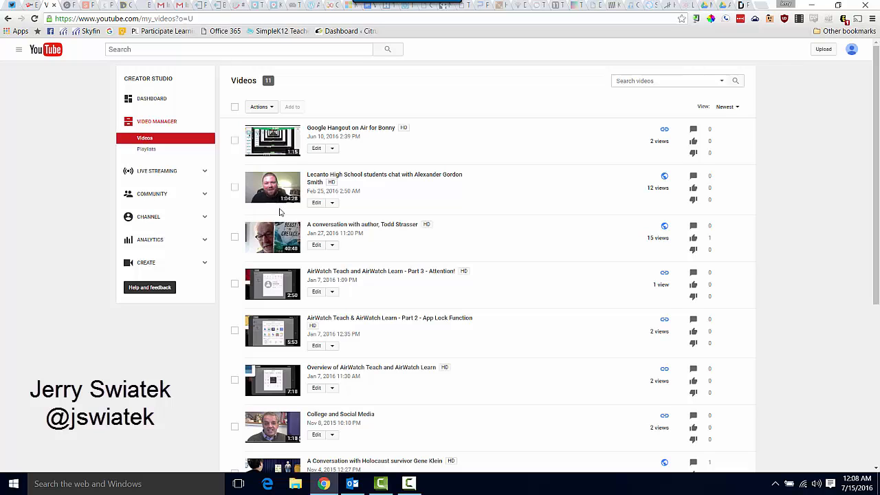
mouse_move(325, 217)
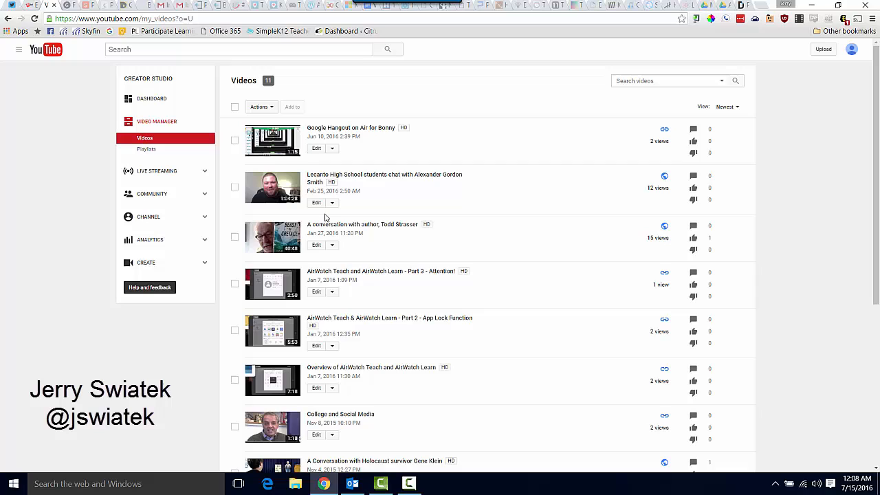
Step: Edit the Lecanto High School chat video and show its blurring effects
left_click(332, 202)
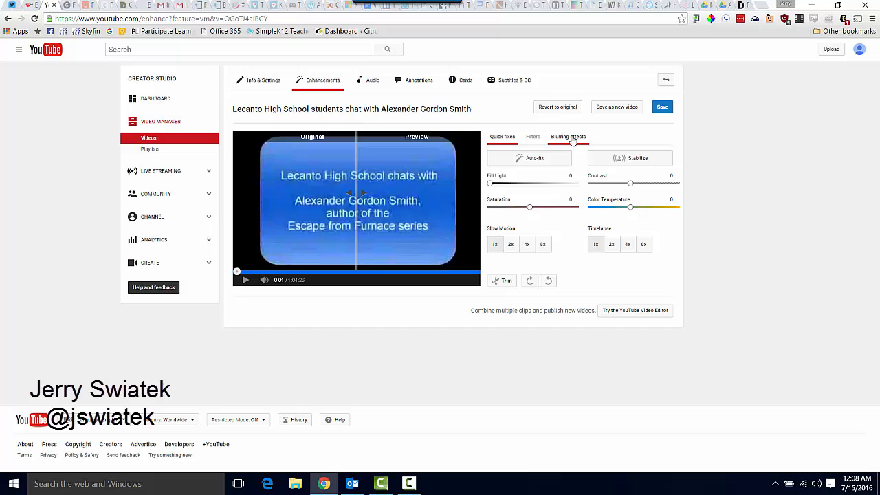
left_click(568, 136)
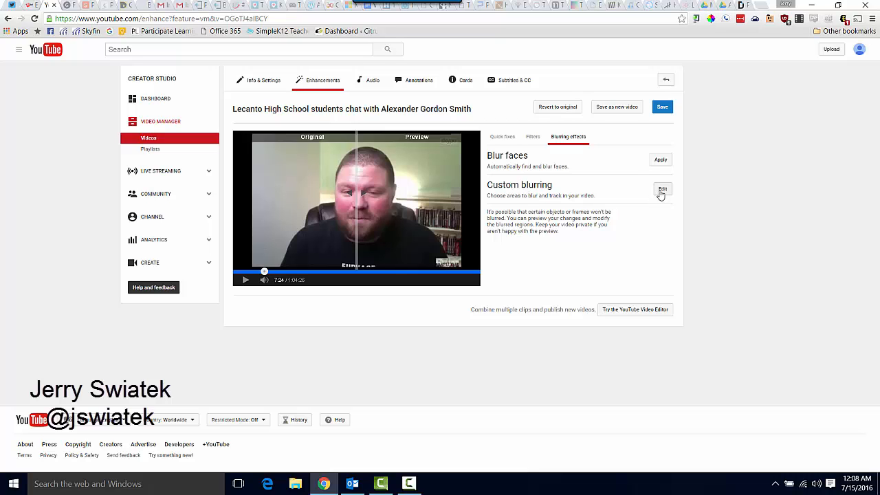
Step: Pause on the man's face and box it as a custom blur region
left_click(662, 189)
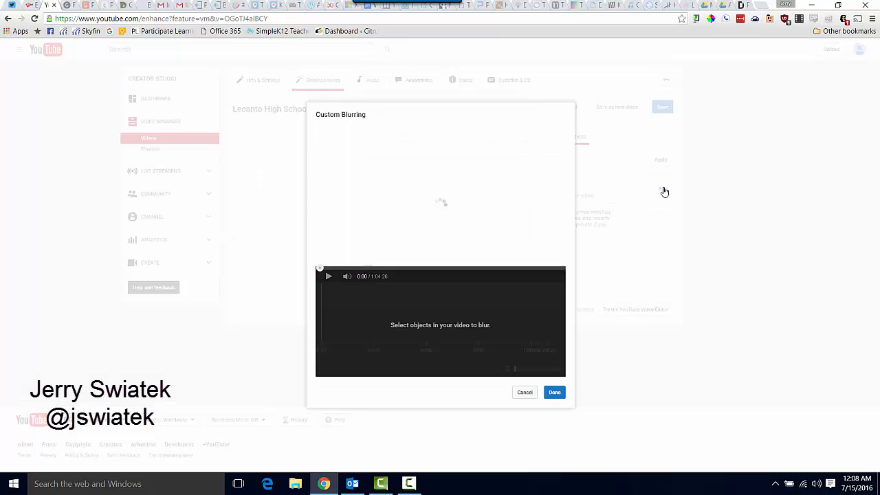
left_click(329, 276)
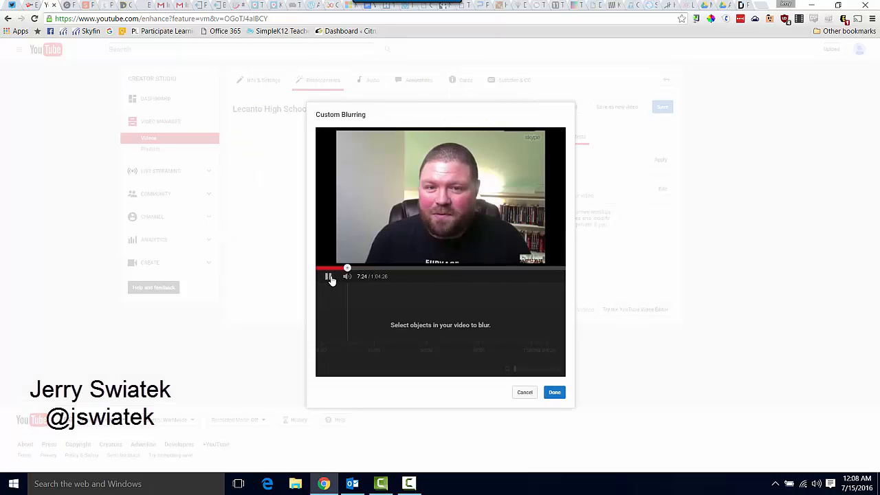
left_click(329, 276)
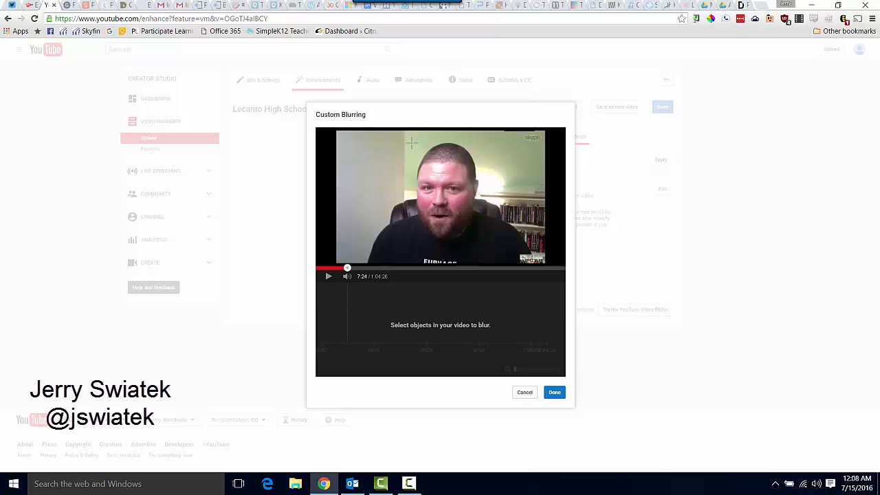
left_click_drag(411, 143, 481, 207)
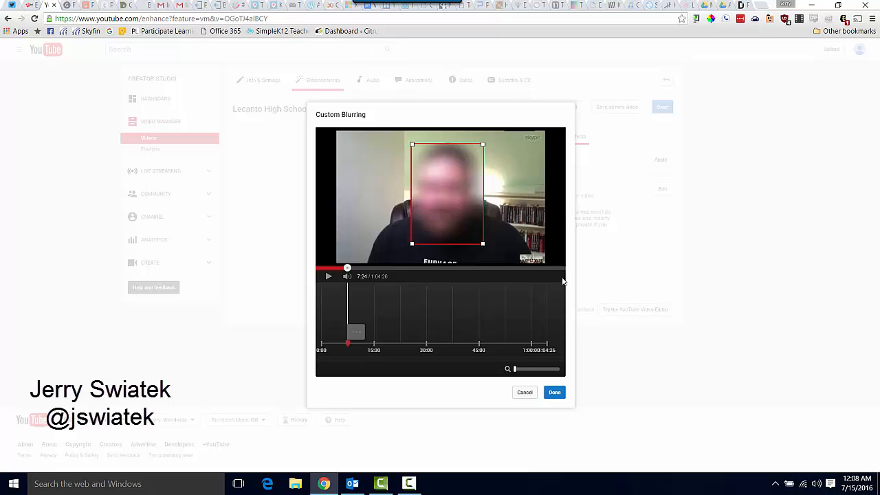
left_click(554, 392)
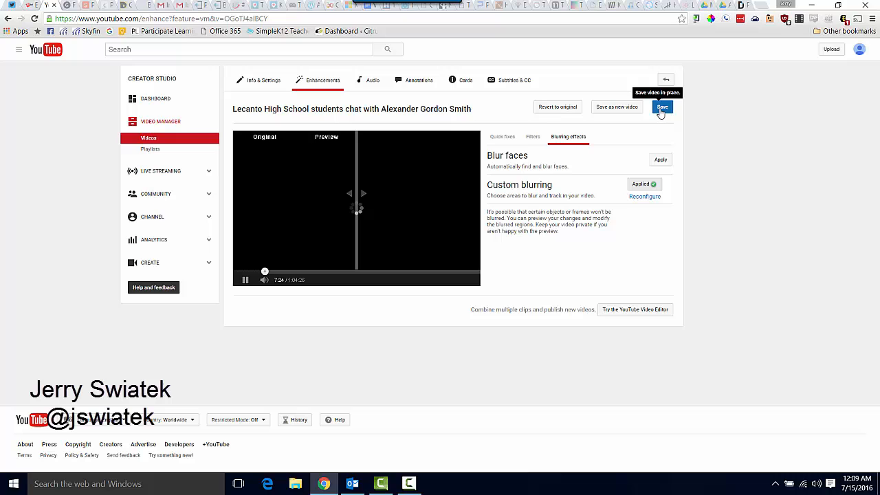
mouse_move(297, 266)
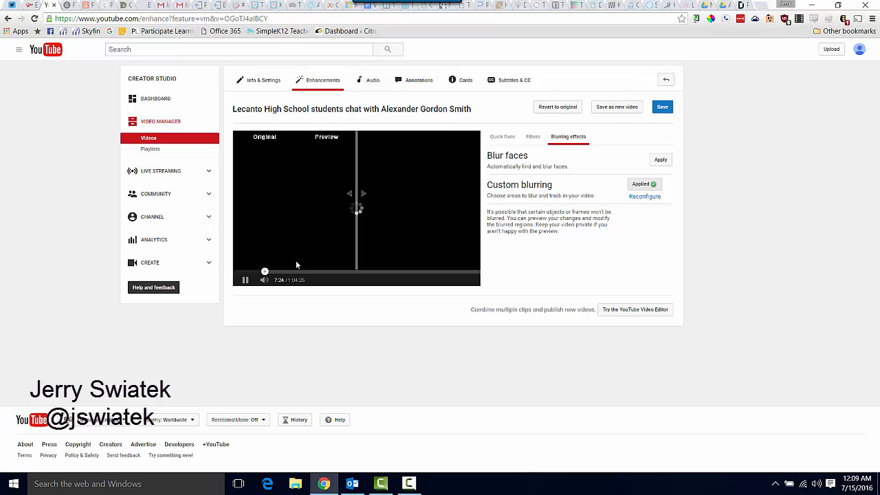